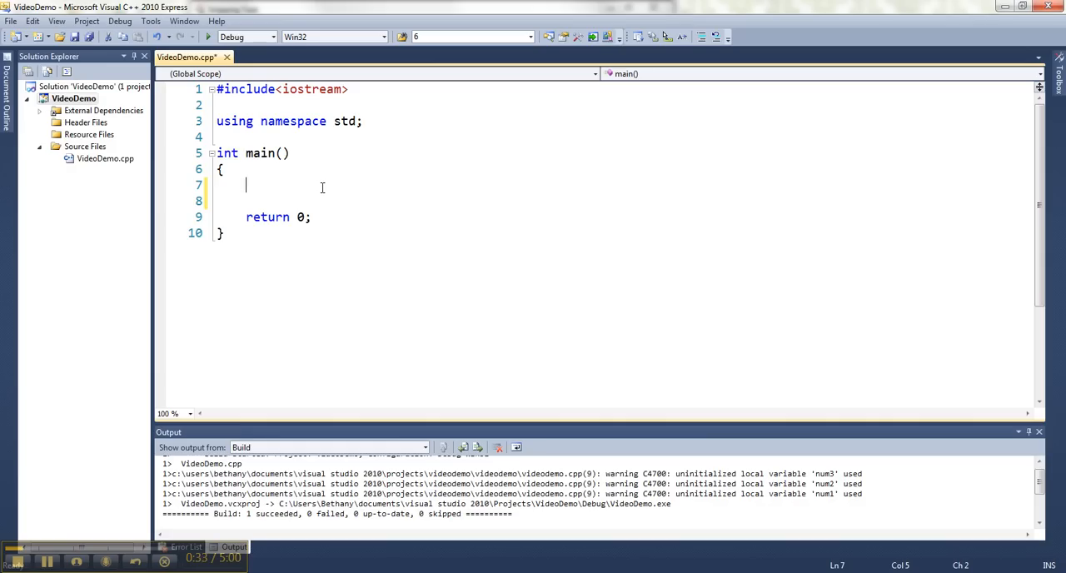
# - Write int num1; and int num2; inside main(), merged into the single declaration int num1, num2;
pyautogui.write('i')
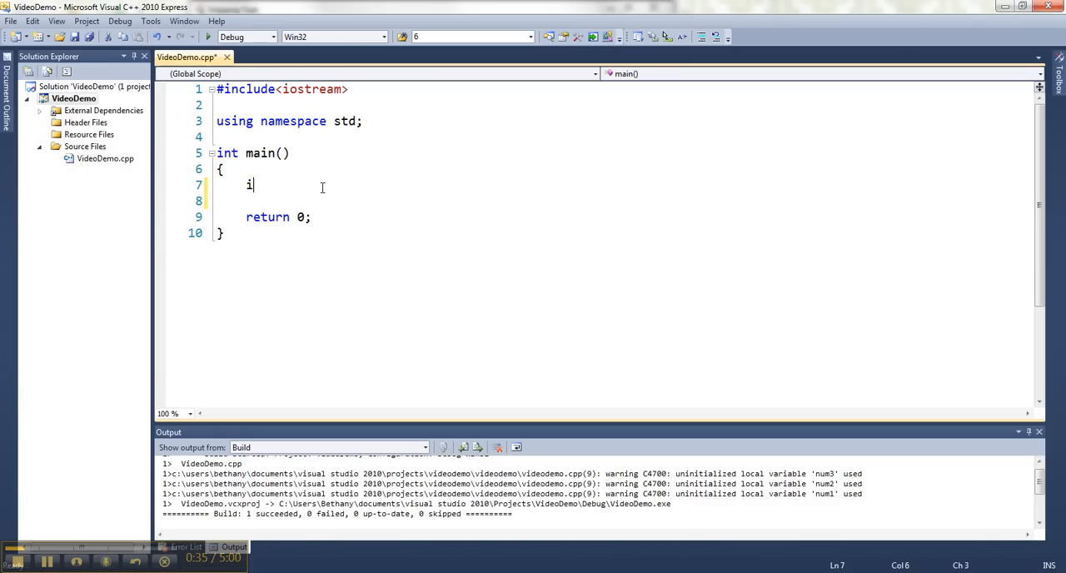
pyautogui.write('nt num1;')
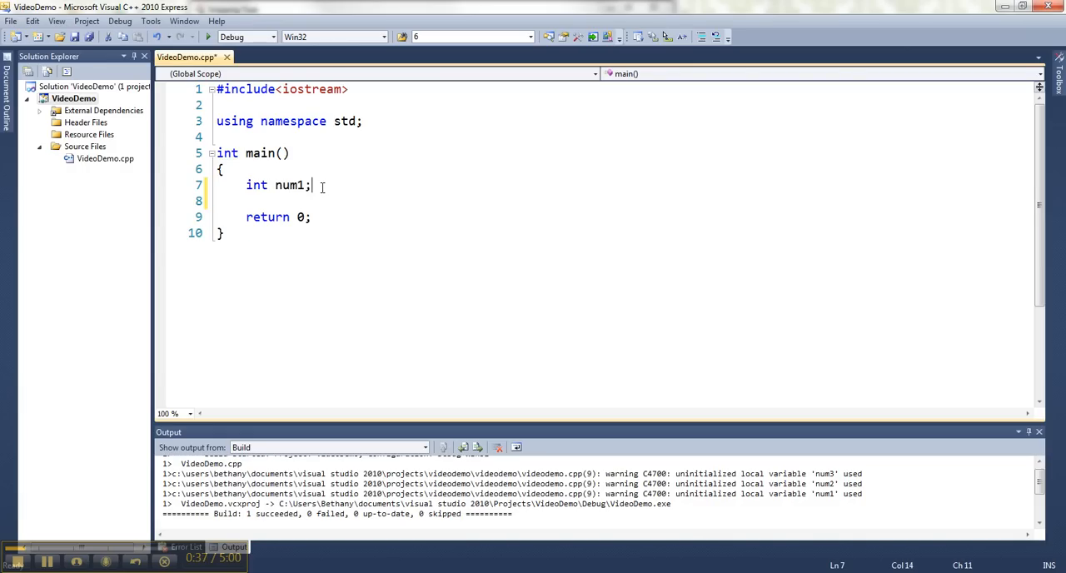
pyautogui.write('int num2;')
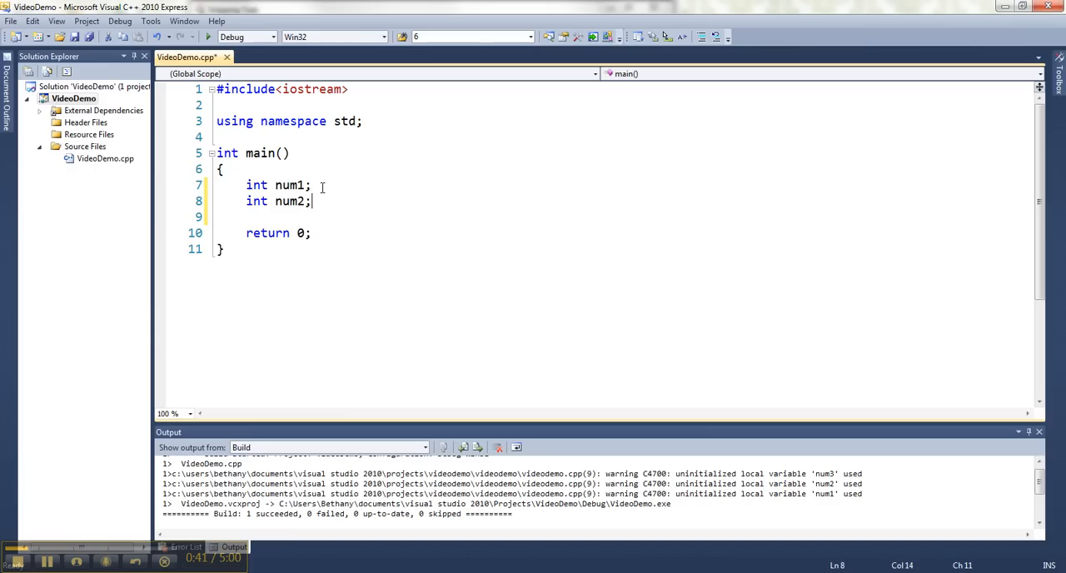
pyautogui.moveTo(247, 184)
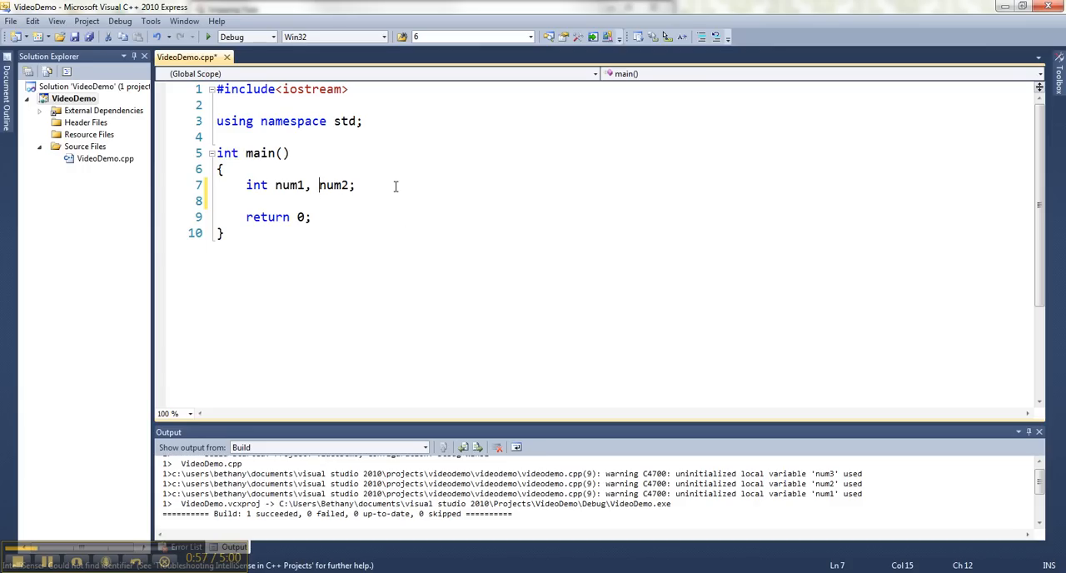
# - Insert blank lines between int num1, num2; and return 0;
pyautogui.press('Enter')
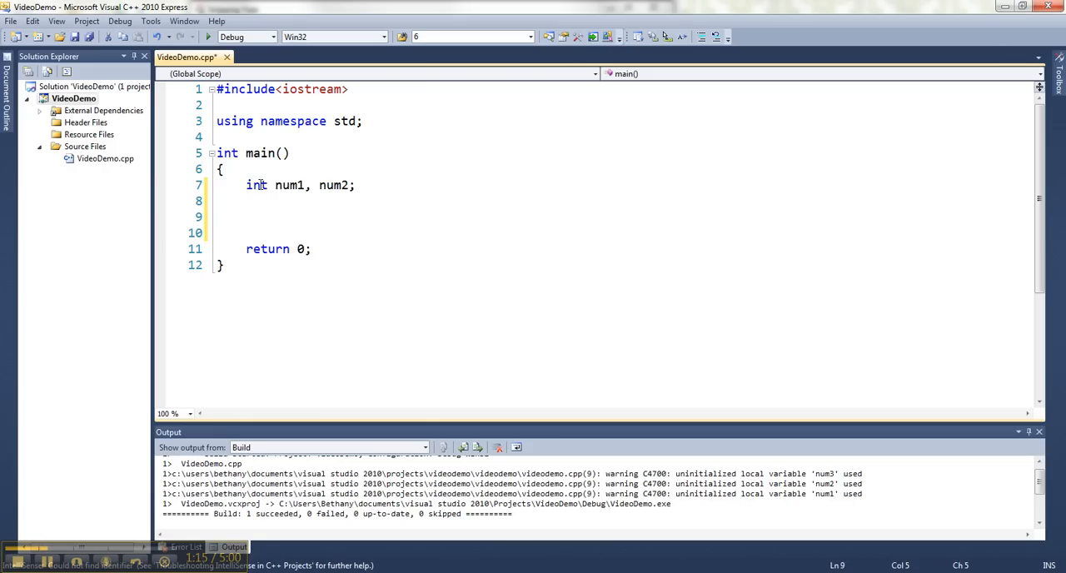
# - Add the output statement cout<<num1<<" "<<num2; below the declaration
pyautogui.write('cout<')
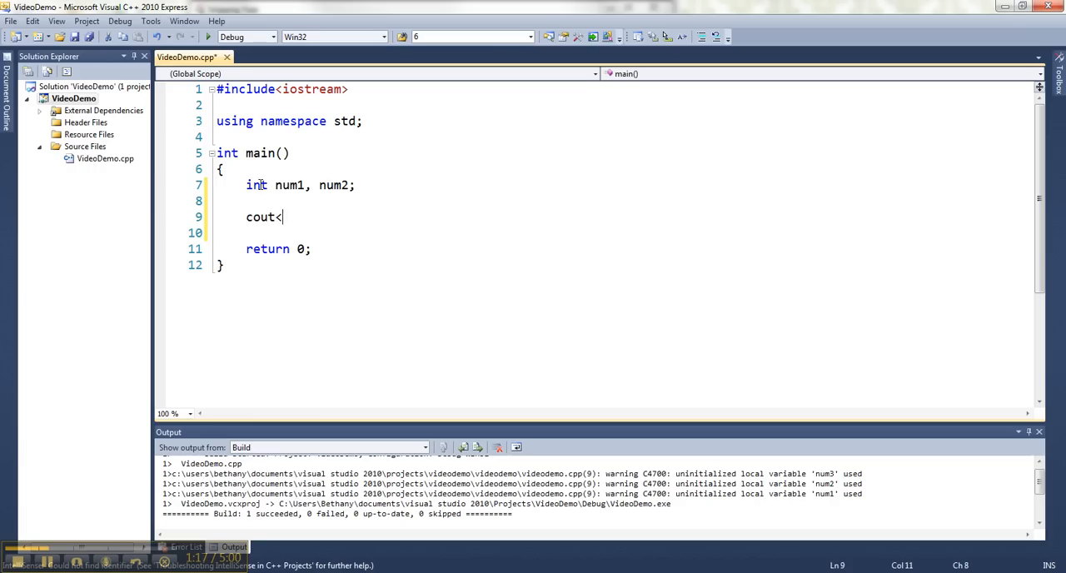
pyautogui.write('<num1<<"')
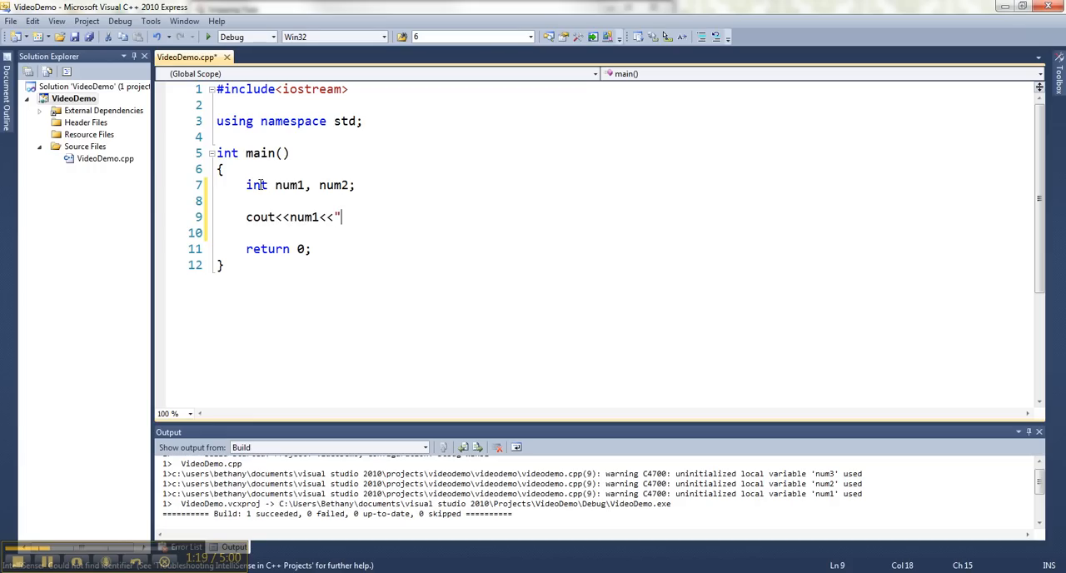
pyautogui.write('"<<num2;')
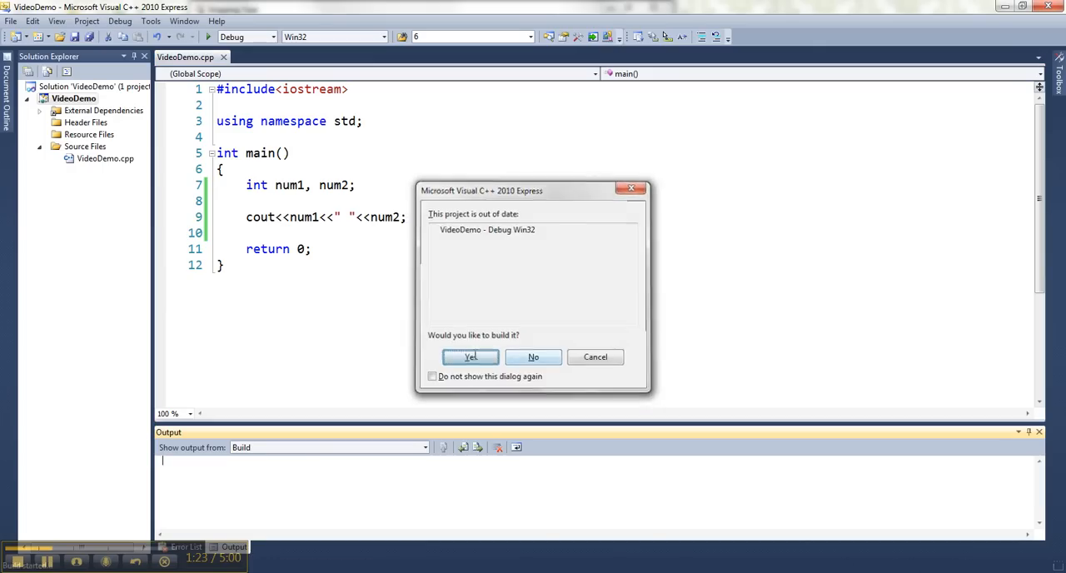
# - Build the out-of-date project and ignore the Run-Time Check Failures for uninitialized num2 and num1
pyautogui.click(470, 357)
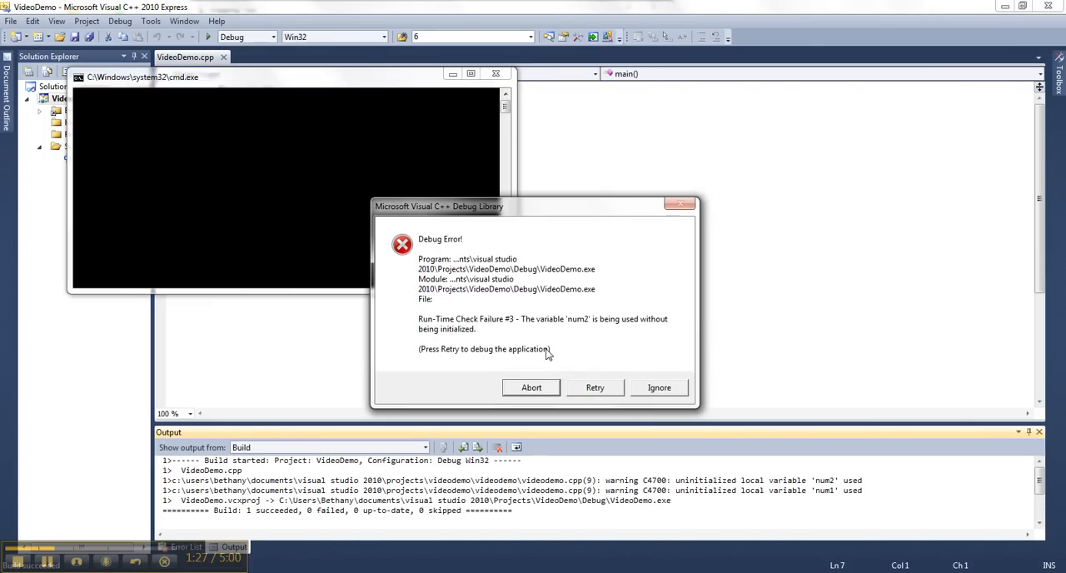
pyautogui.moveTo(509, 303)
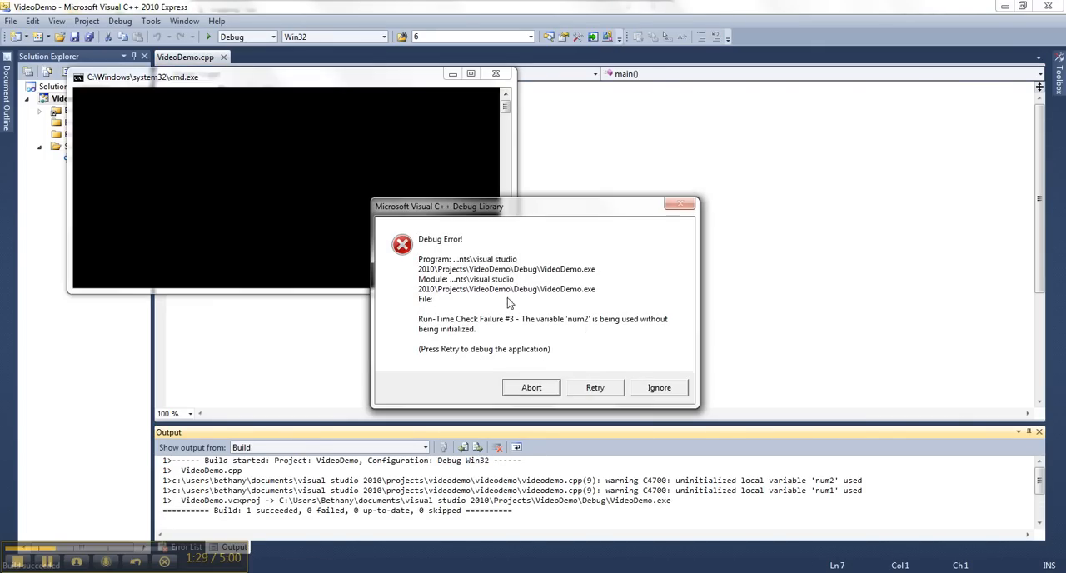
pyautogui.moveTo(669, 388)
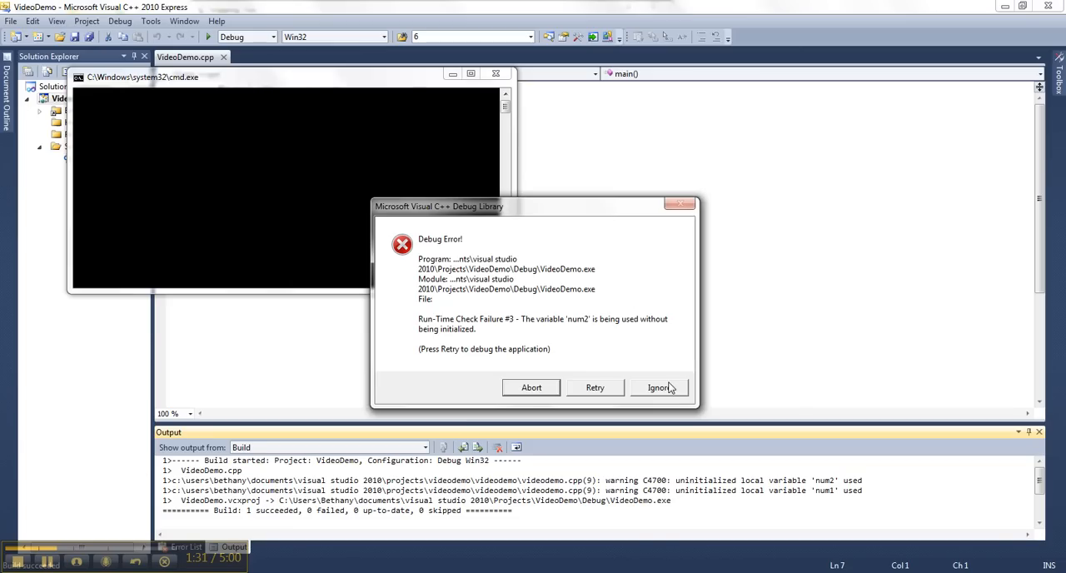
pyautogui.click(660, 386)
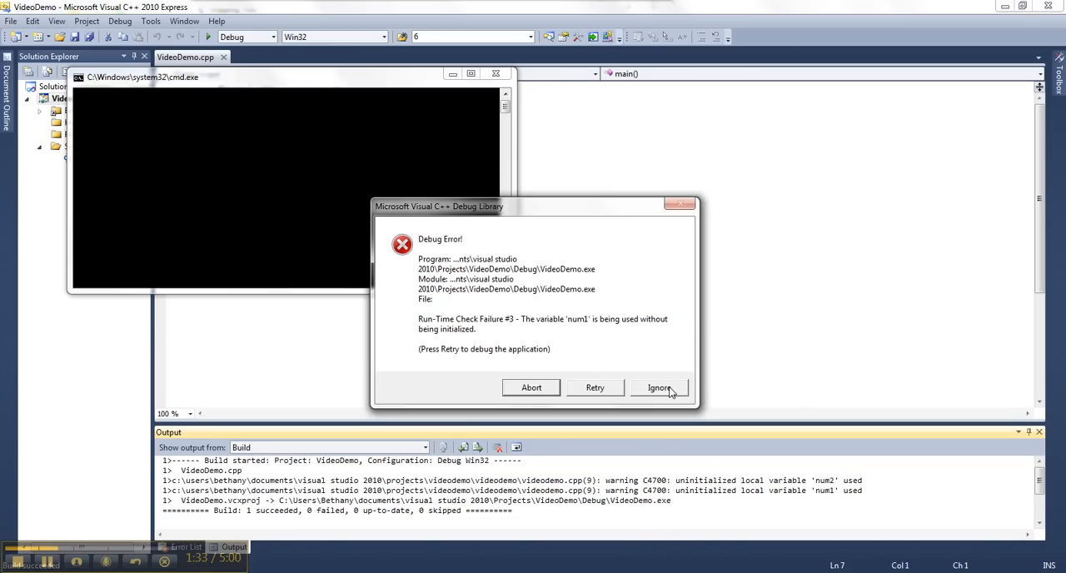
pyautogui.click(659, 386)
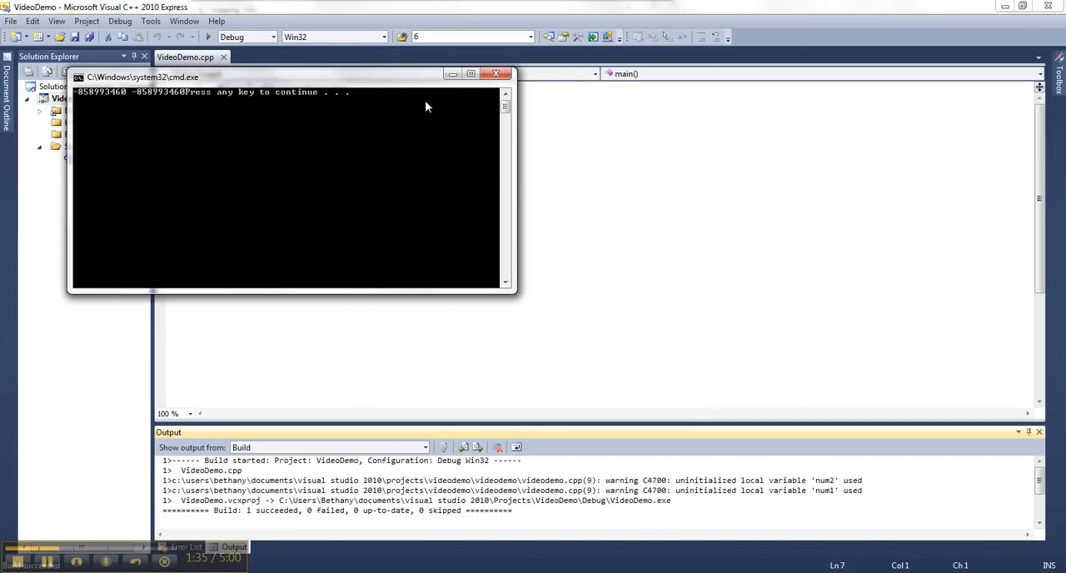
# - Move the cmd.exe console showing the garbage values over the editor, then close it
pyautogui.moveTo(141, 77); pyautogui.dragTo(413, 207)
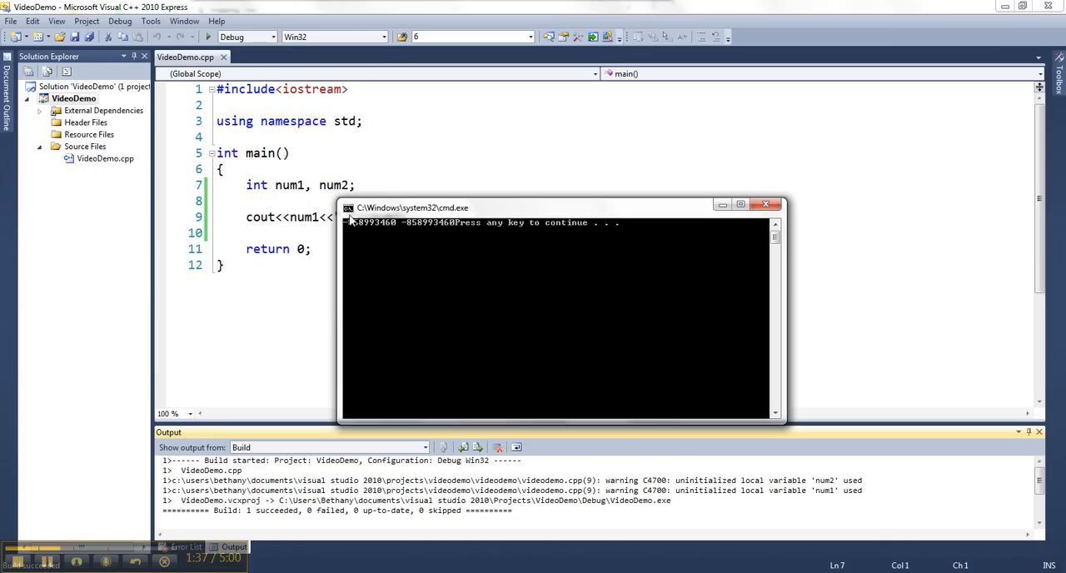
pyautogui.moveTo(369, 230)
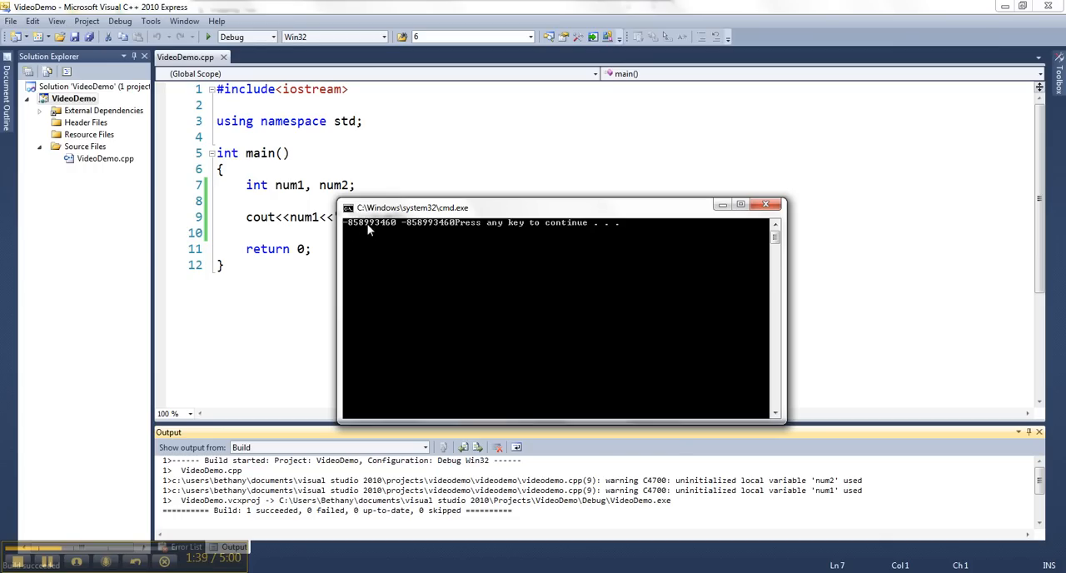
pyautogui.moveTo(550, 278)
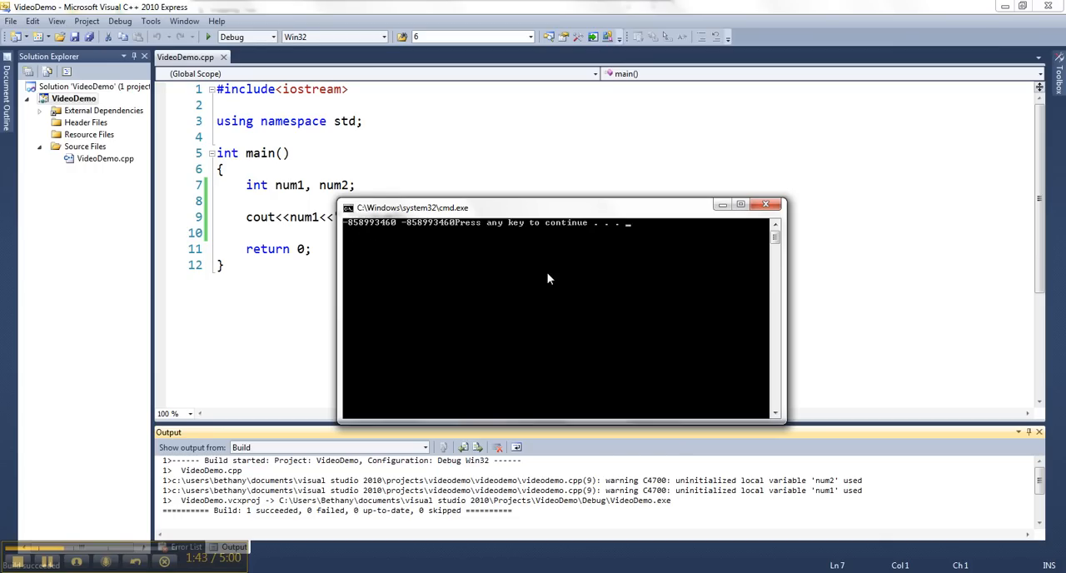
pyautogui.press('enter')
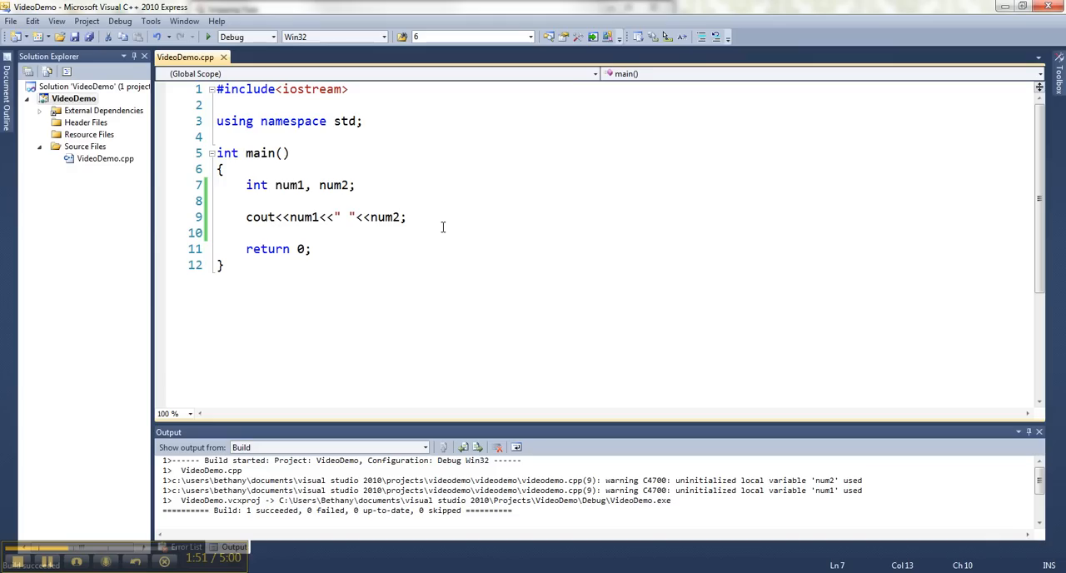
# - Change the declaration to int num1=0, num2=0;
pyautogui.write('=0')
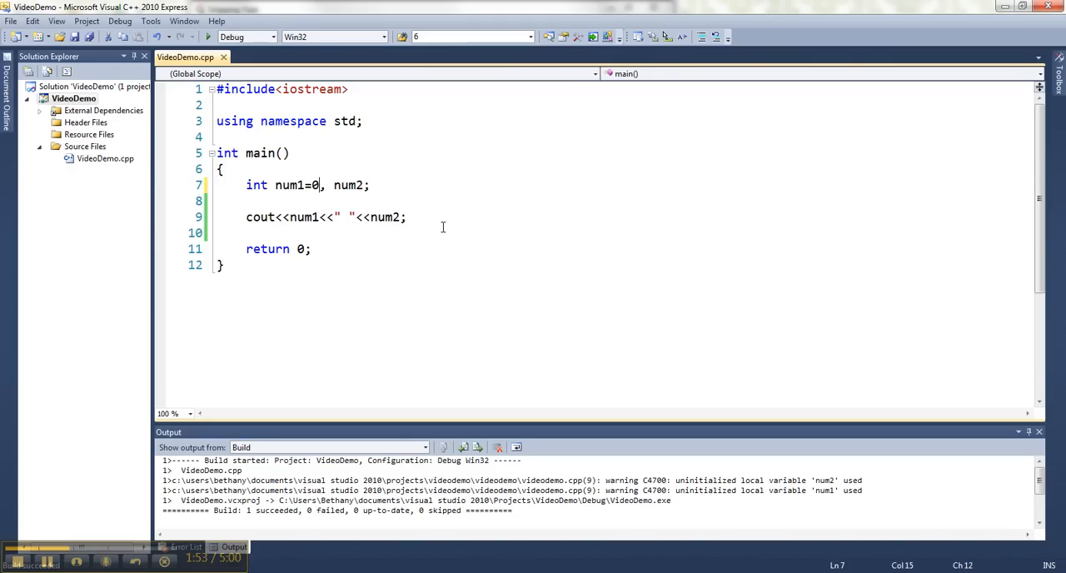
pyautogui.write('=')
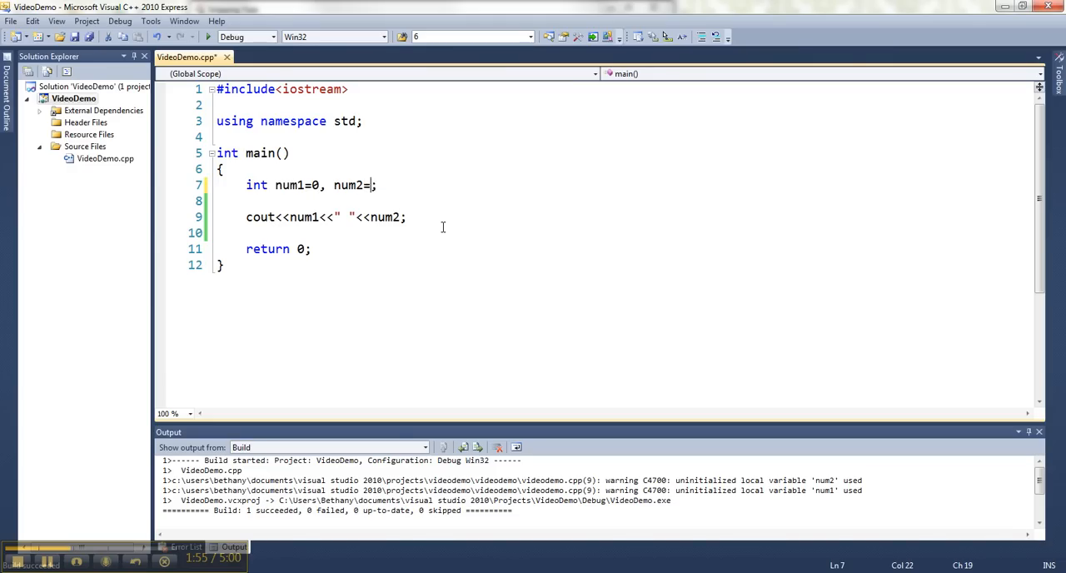
pyautogui.write('0')
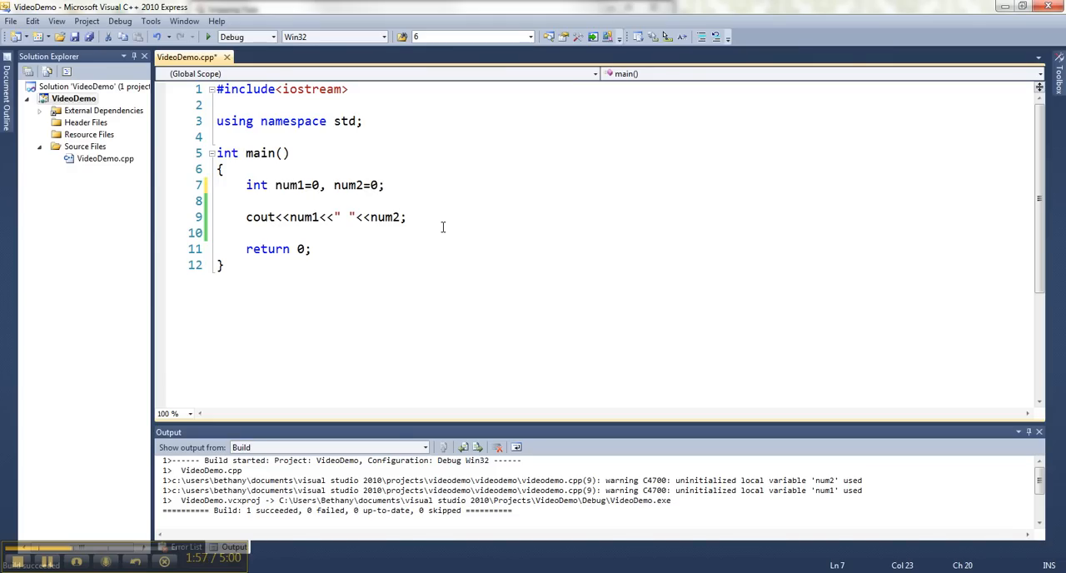